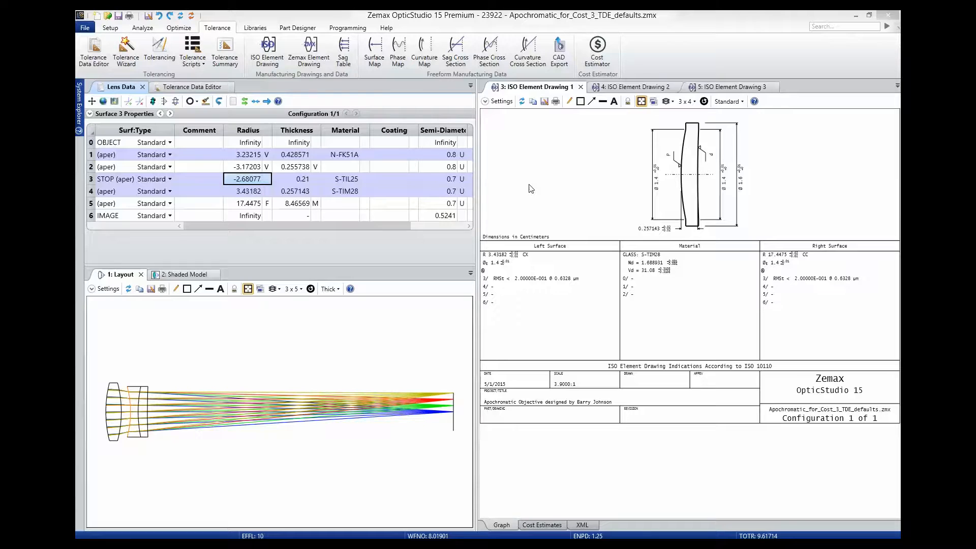
{"action": "mouse_move", "coordinate": [213, 323]}
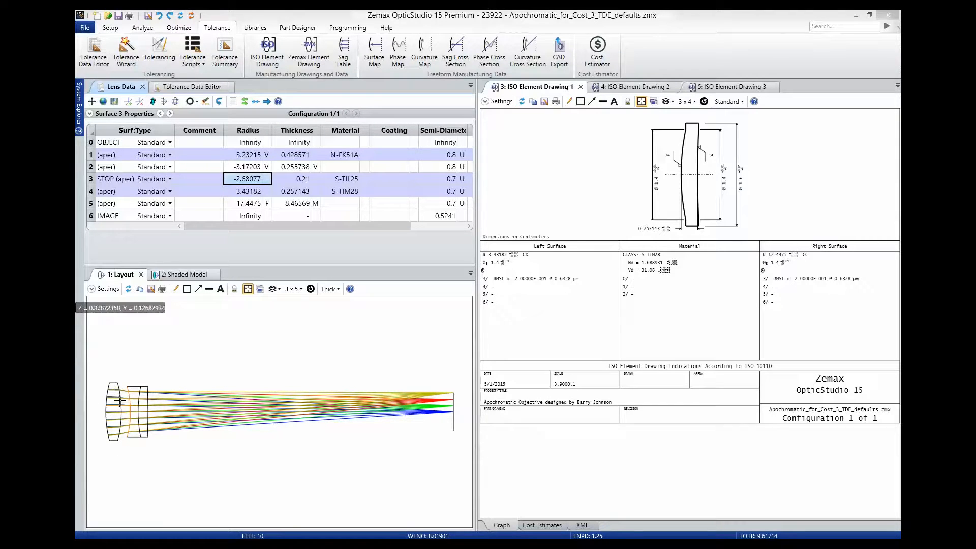
{"action": "mouse_move", "coordinate": [144, 397]}
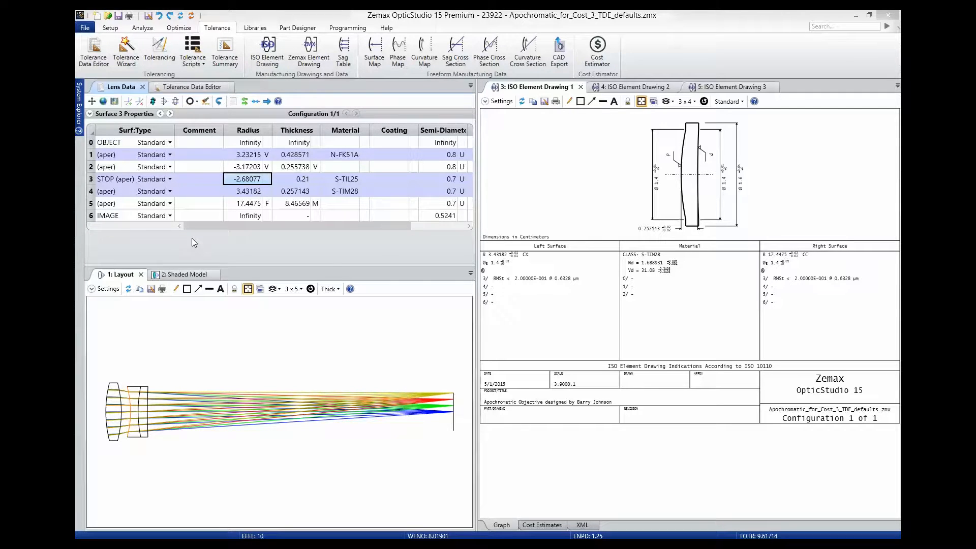
Show the Tolerance Data Editor operands and open the ISO element drawing settings.
{"action": "left_click", "coordinate": [194, 87]}
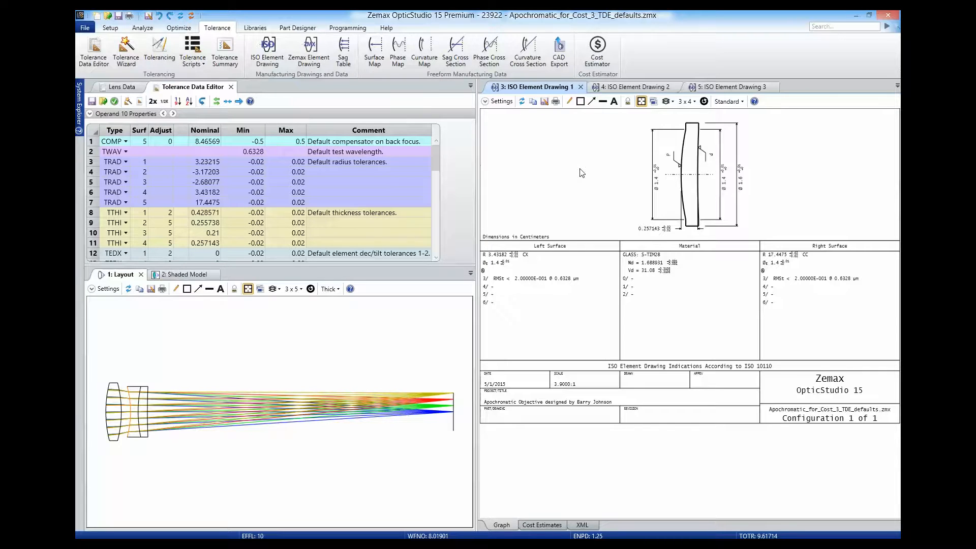
{"action": "mouse_move", "coordinate": [717, 297]}
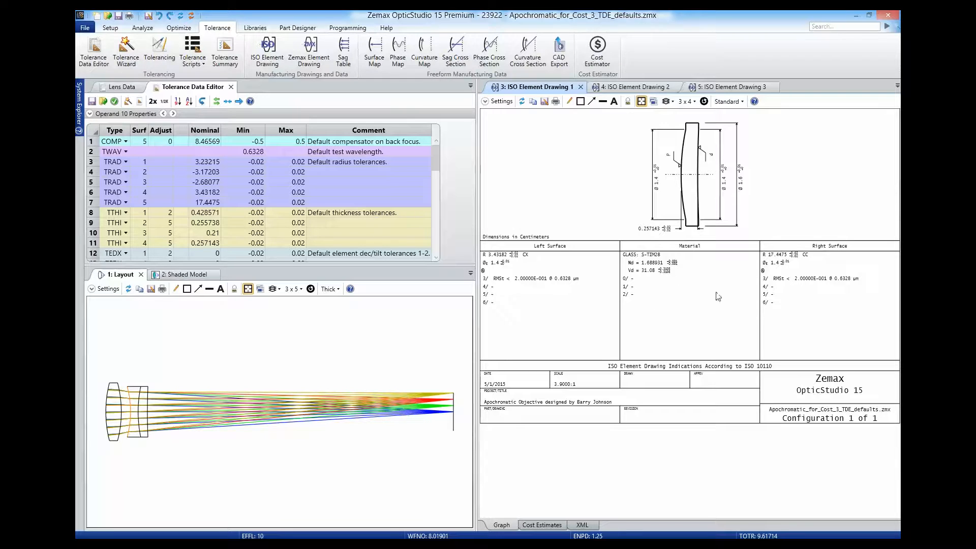
{"action": "mouse_move", "coordinate": [768, 186]}
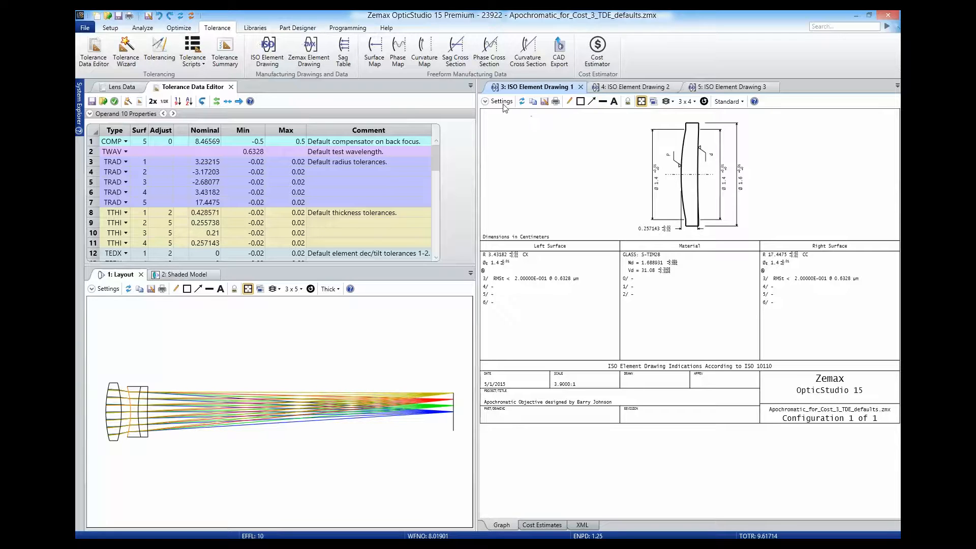
{"action": "left_click", "coordinate": [501, 101]}
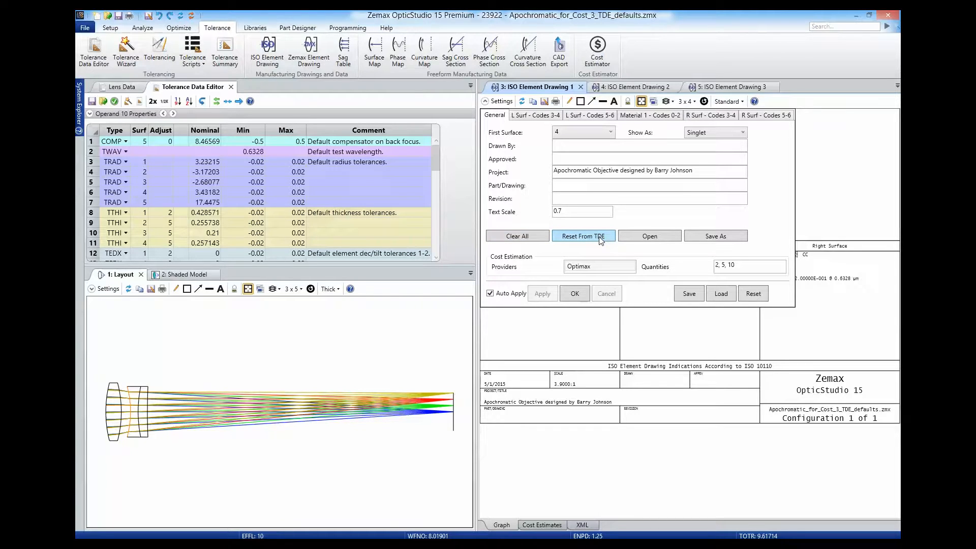
{"action": "mouse_move", "coordinate": [516, 122]}
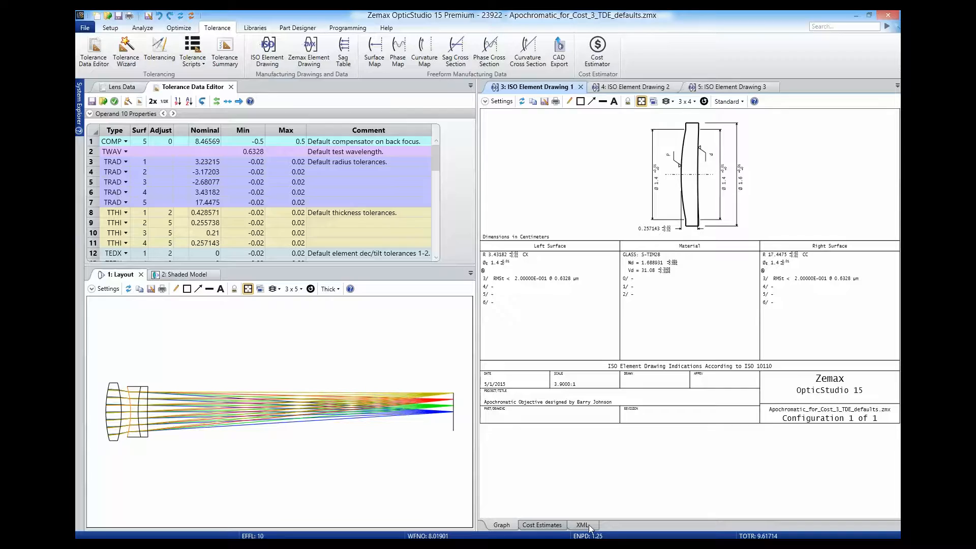
View the element XML, then the Optimax singlet cost summary: $430, $200, $120.
{"action": "left_click", "coordinate": [582, 524]}
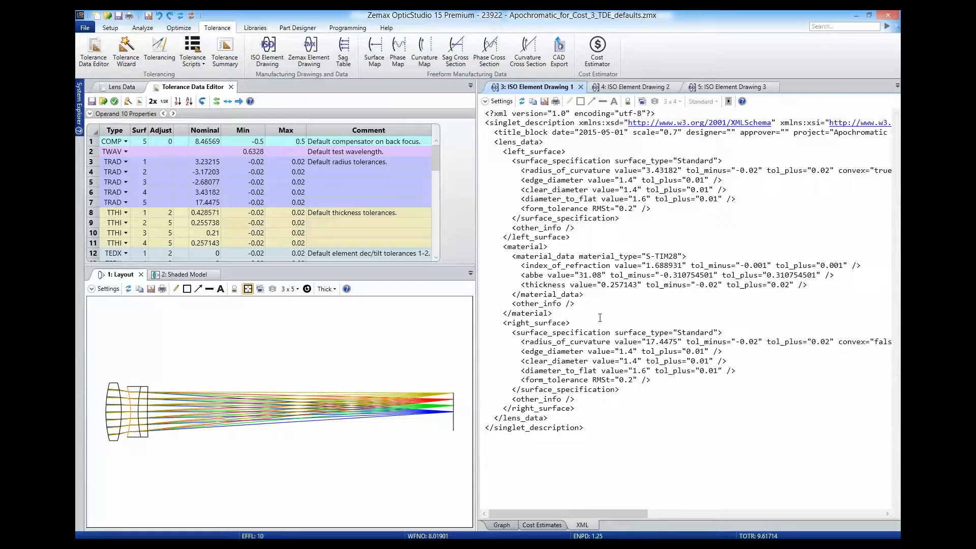
{"action": "mouse_move", "coordinate": [551, 484]}
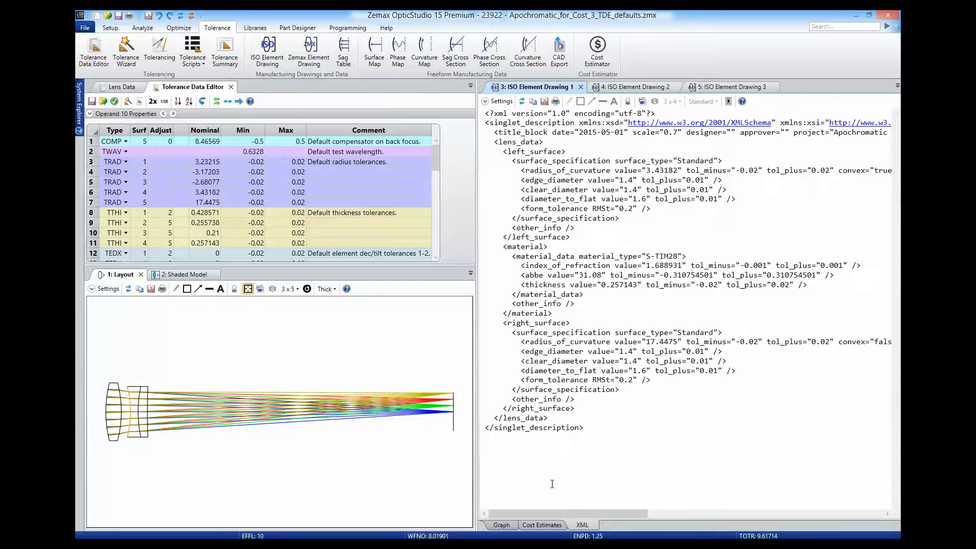
{"action": "left_click", "coordinate": [500, 524]}
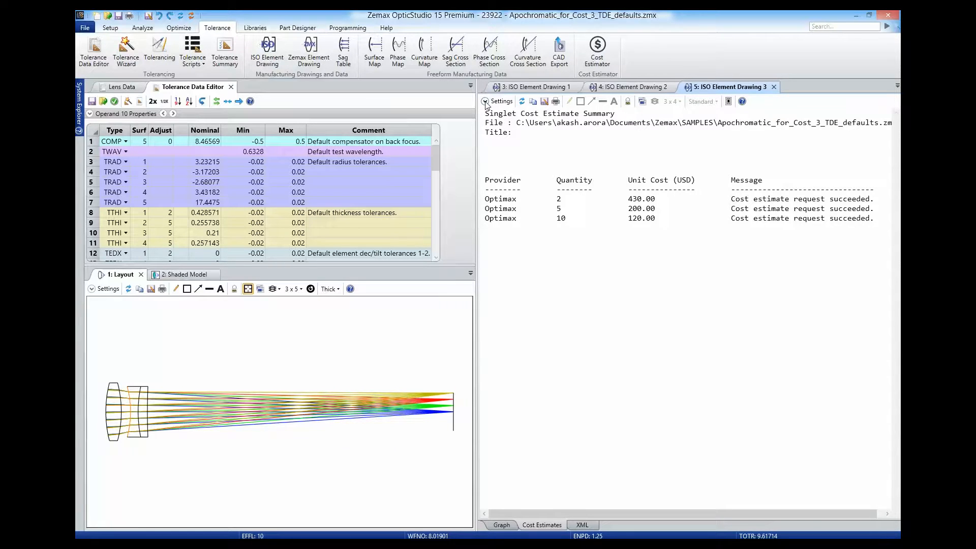
{"action": "left_click", "coordinate": [485, 101]}
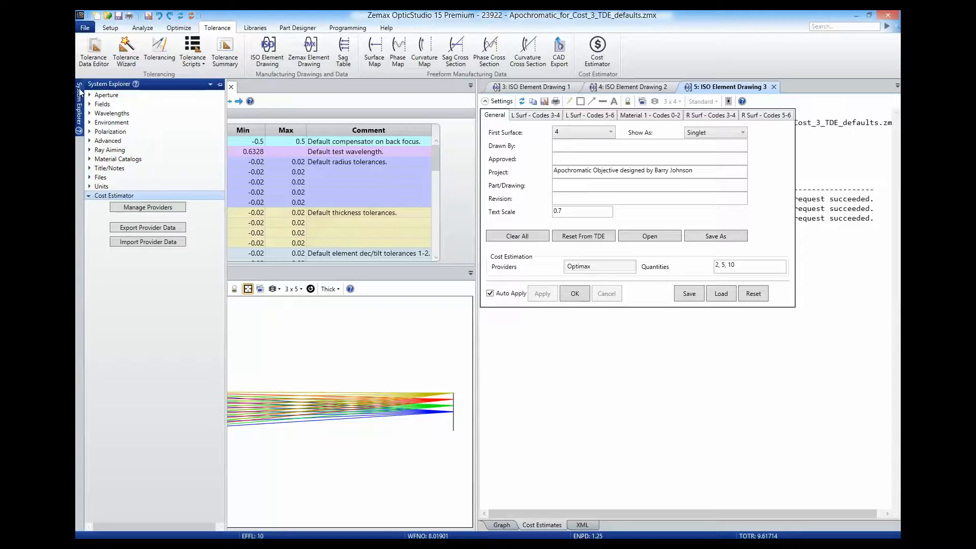
{"action": "mouse_move", "coordinate": [147, 208]}
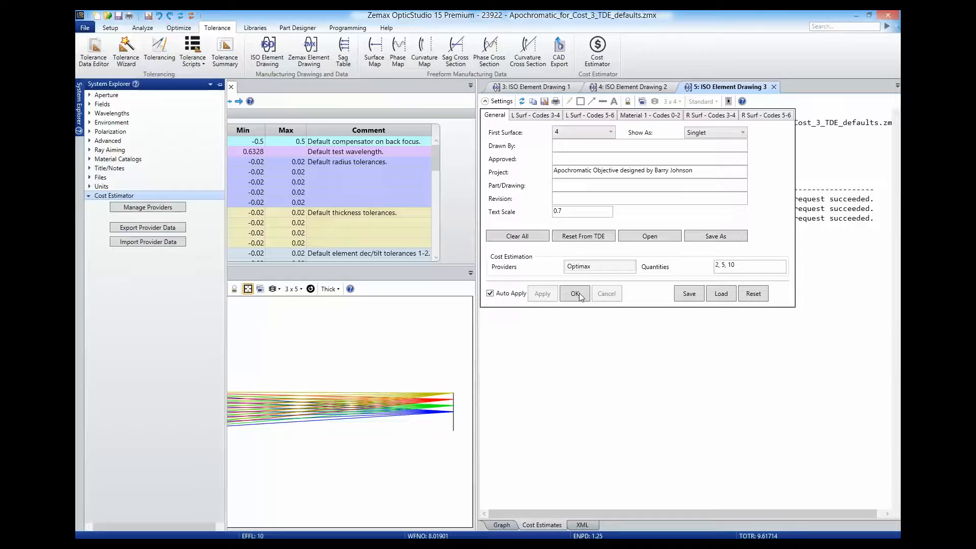
{"action": "left_click", "coordinate": [573, 293]}
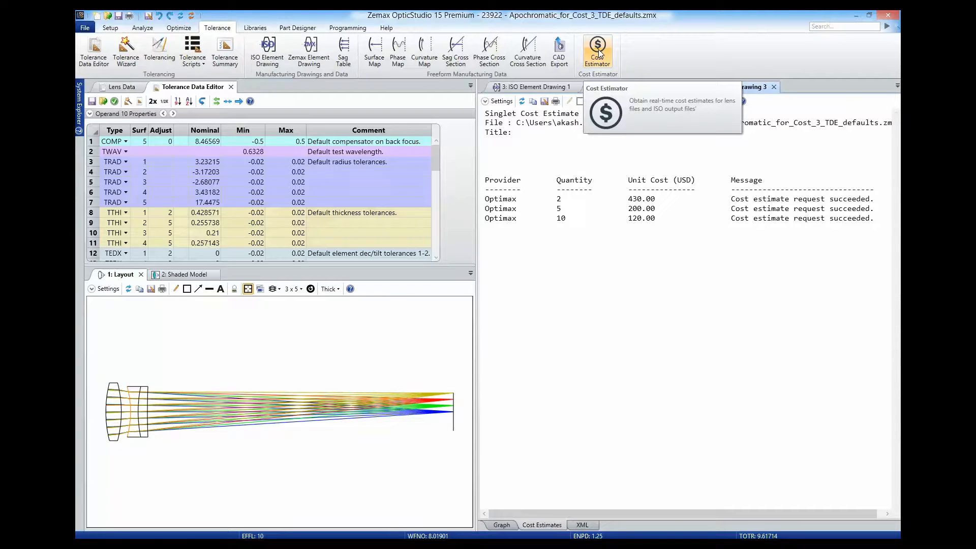
Launch the Cost Estimator and start a new part from ISO element XML.
{"action": "left_click", "coordinate": [596, 51]}
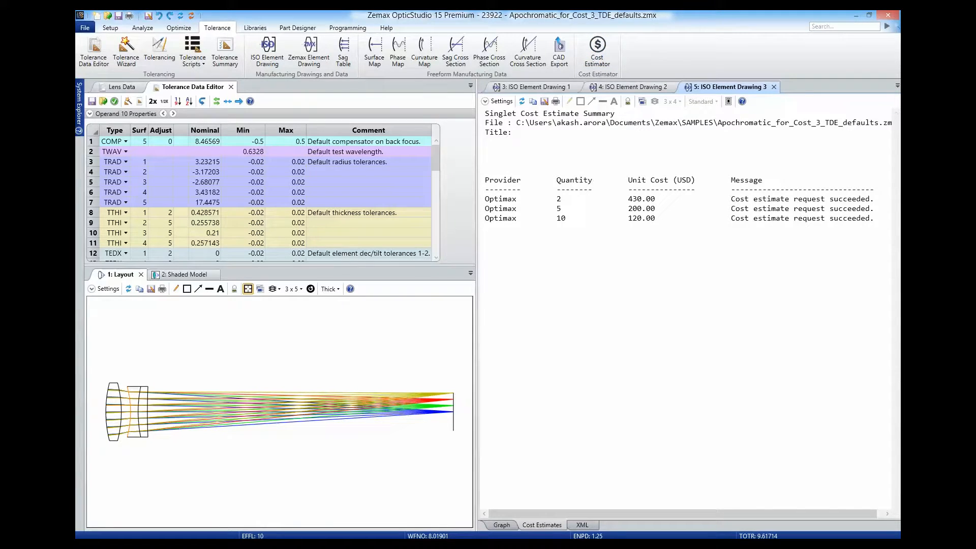
{"action": "left_click", "coordinate": [596, 52]}
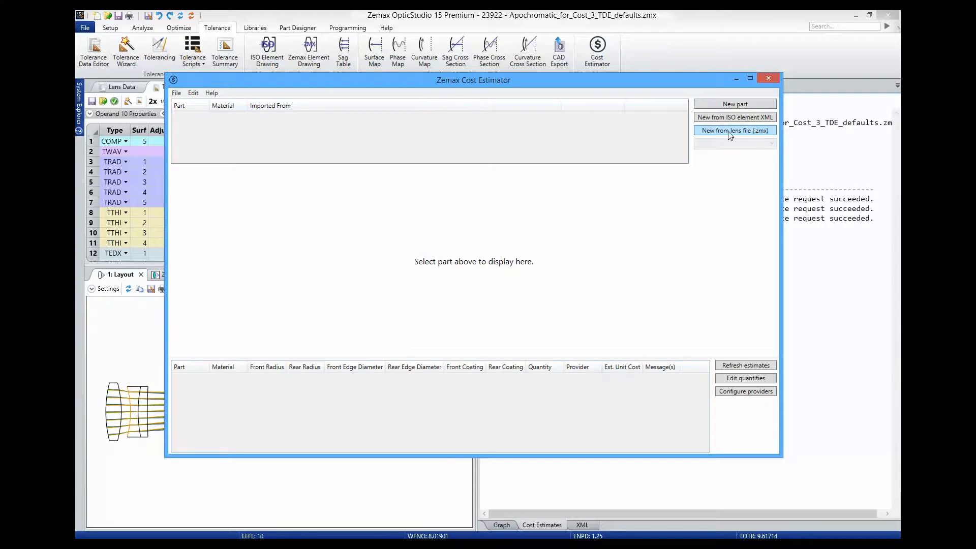
{"action": "mouse_move", "coordinate": [734, 117]}
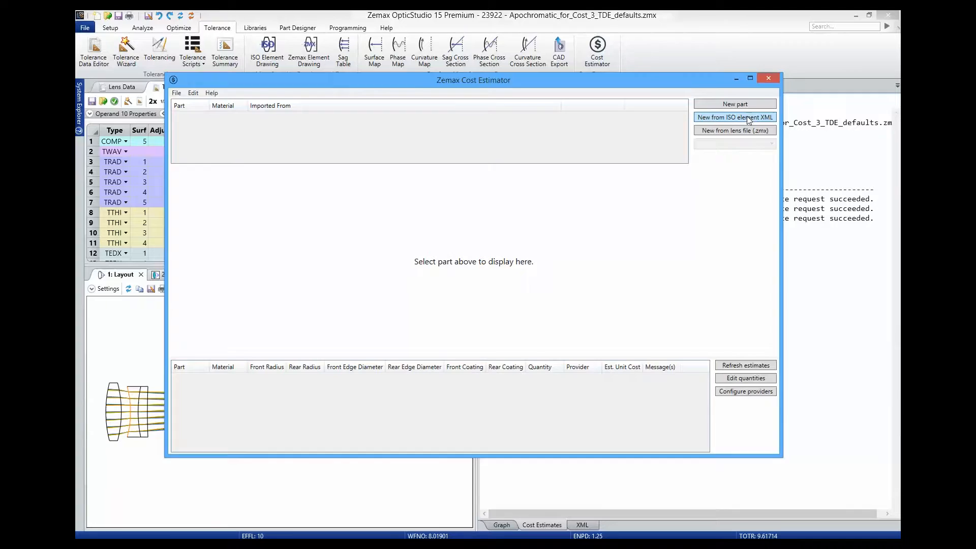
{"action": "left_click", "coordinate": [734, 116]}
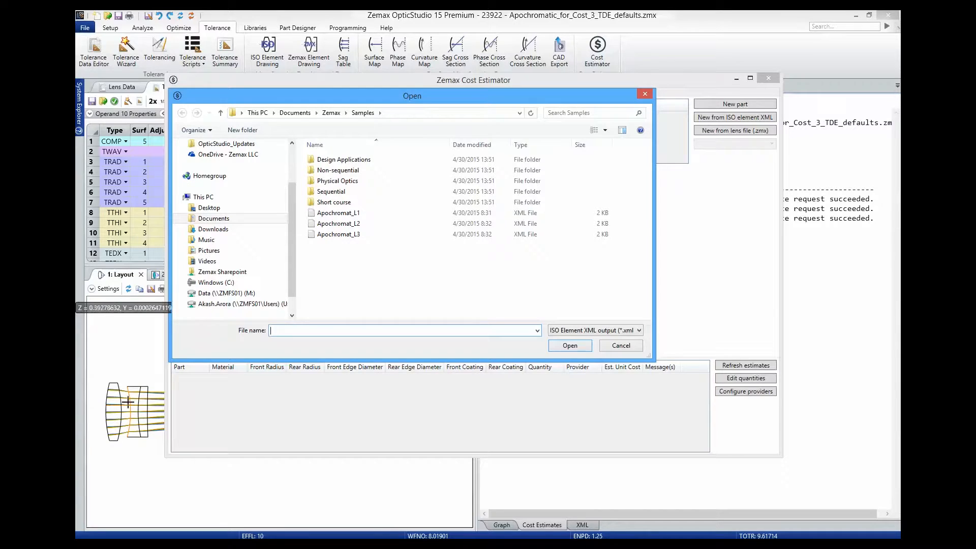
Import Apochromat_L3.xml as the S-TIM28 part.
{"action": "left_click", "coordinate": [338, 213]}
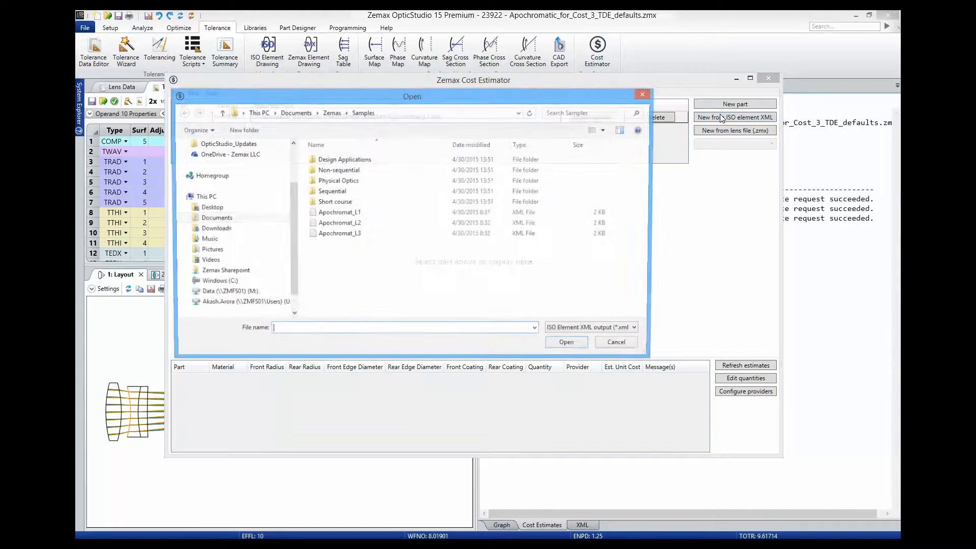
{"action": "left_click", "coordinate": [339, 233]}
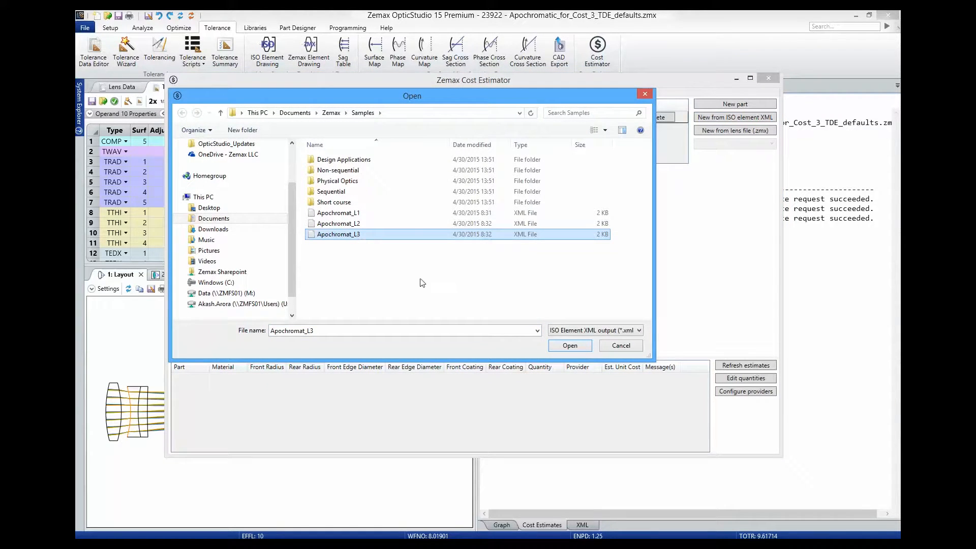
{"action": "left_click", "coordinate": [568, 345]}
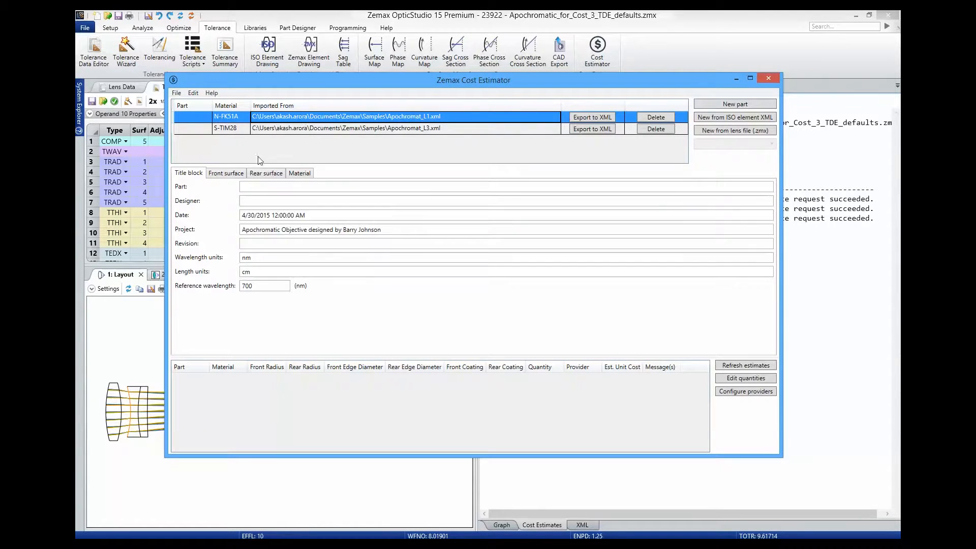
{"action": "left_click", "coordinate": [225, 173]}
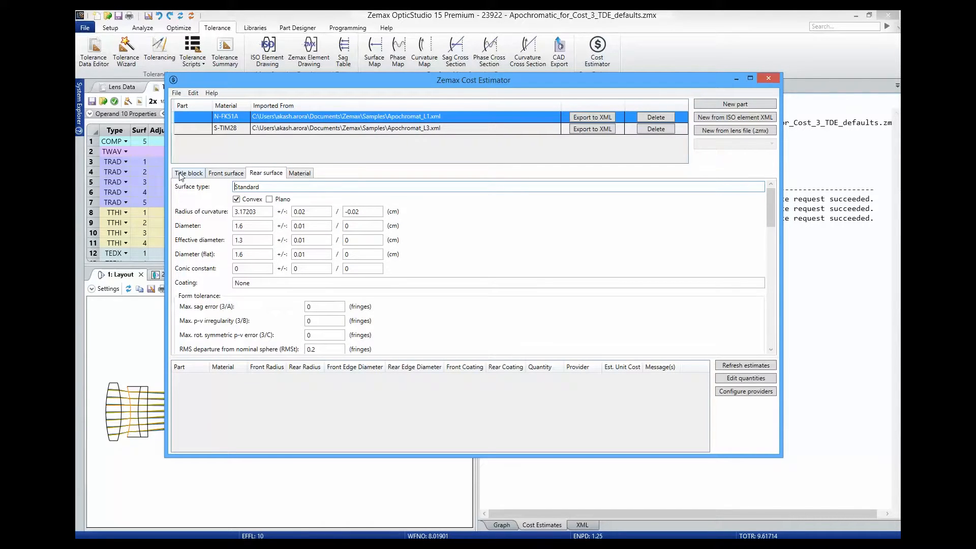
{"action": "left_click", "coordinate": [342, 128]}
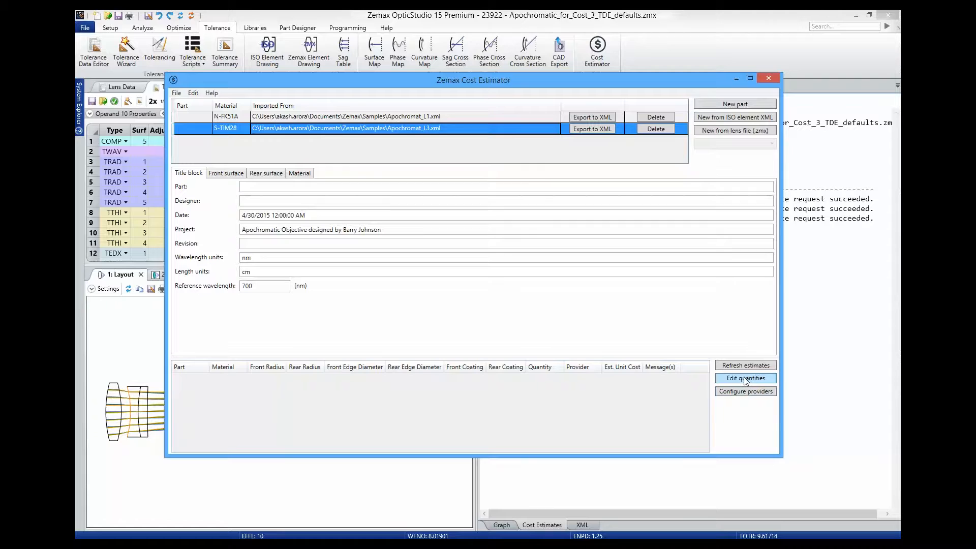
{"action": "mouse_move", "coordinate": [745, 366]}
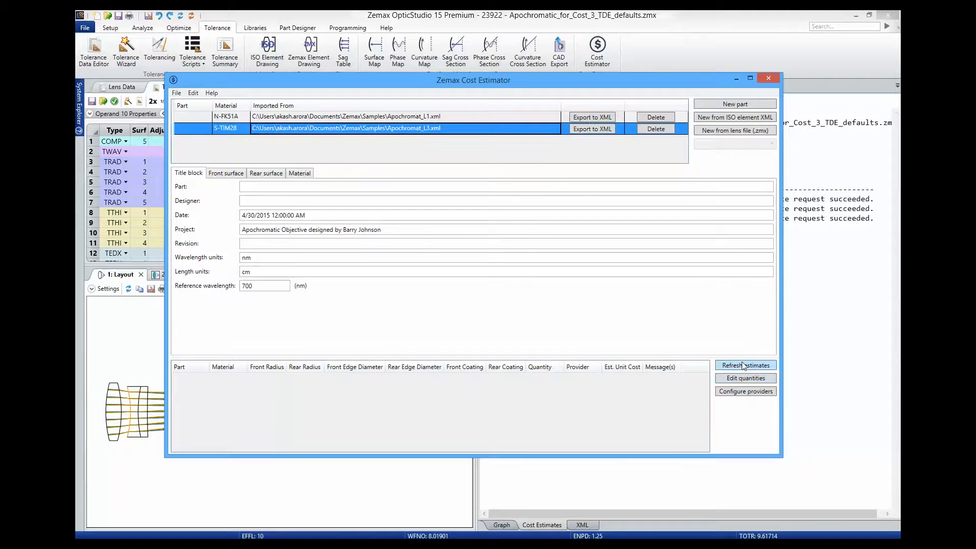
Refresh estimates to fetch Optimax unit costs, then switch to the Optimax website.
{"action": "left_click", "coordinate": [745, 365]}
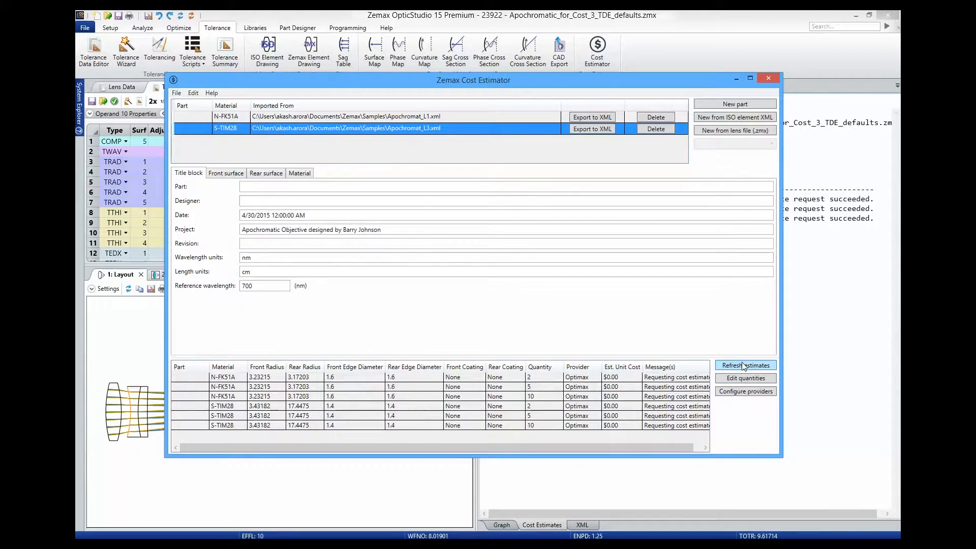
{"action": "left_click", "coordinate": [745, 365]}
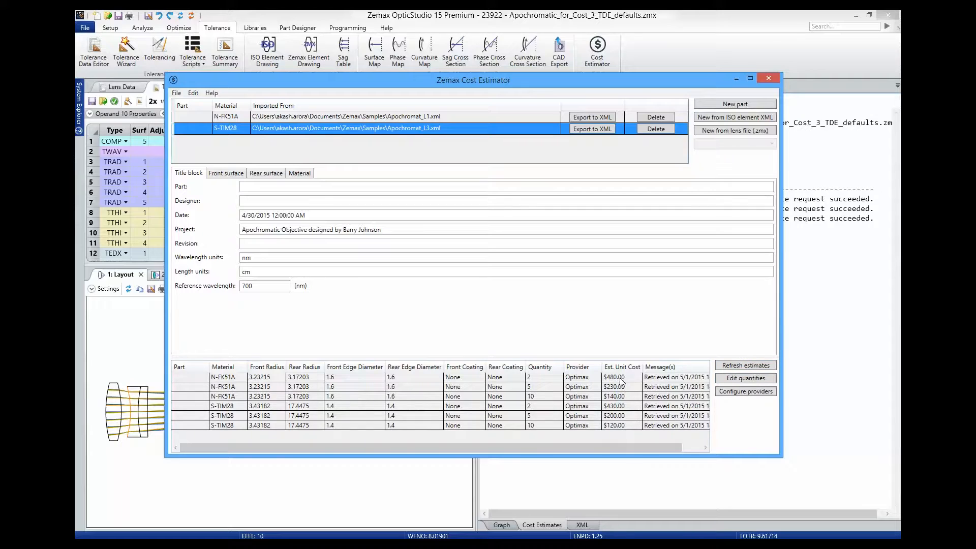
{"action": "mouse_move", "coordinate": [625, 387]}
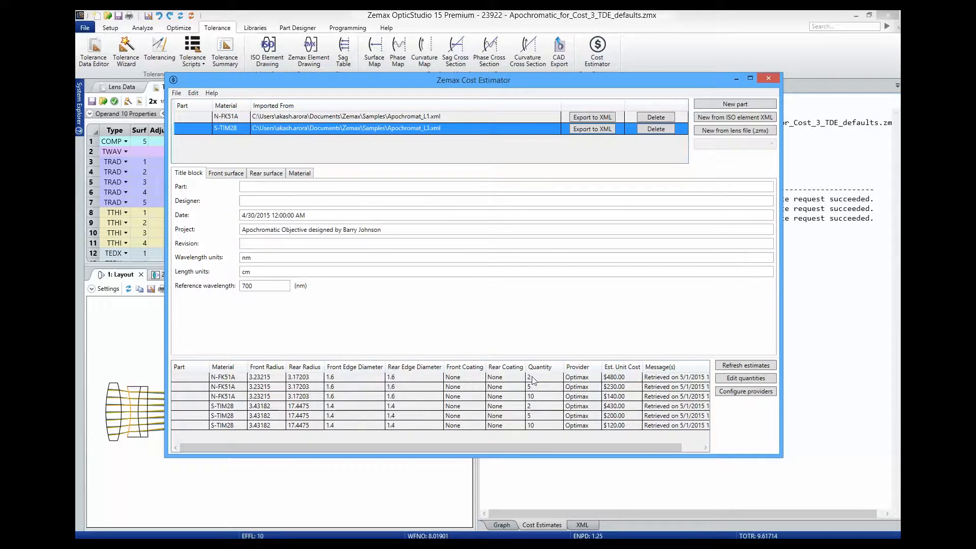
{"action": "mouse_move", "coordinate": [537, 400]}
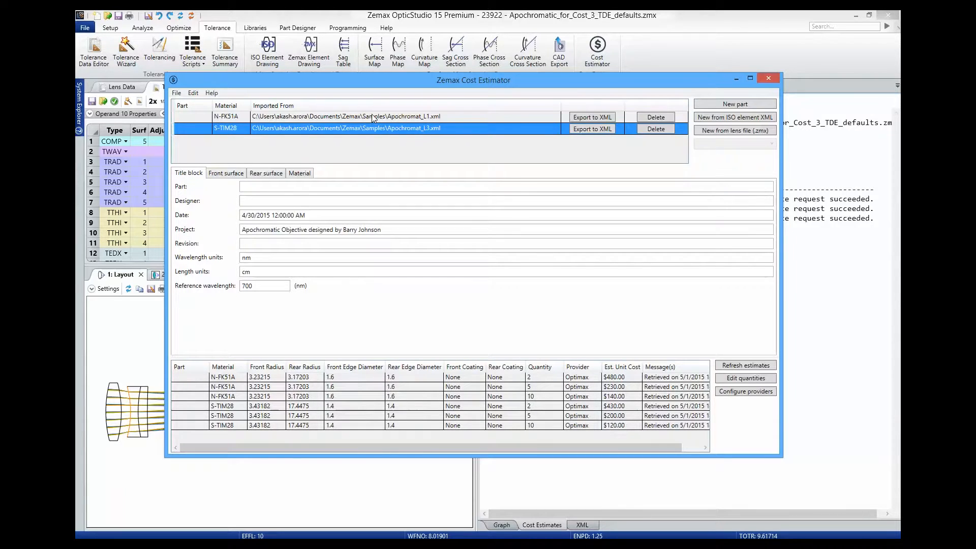
{"action": "mouse_move", "coordinate": [555, 141]}
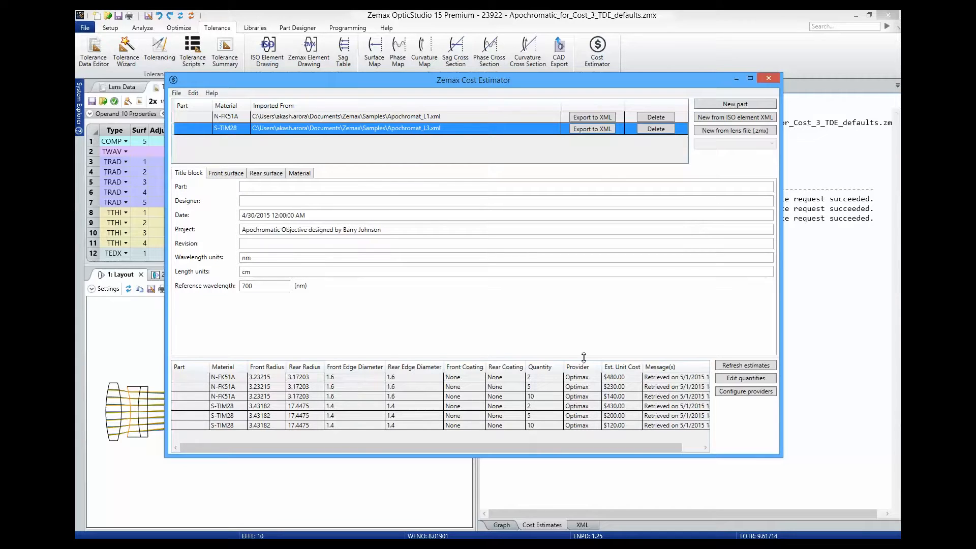
{"action": "mouse_move", "coordinate": [576, 319]}
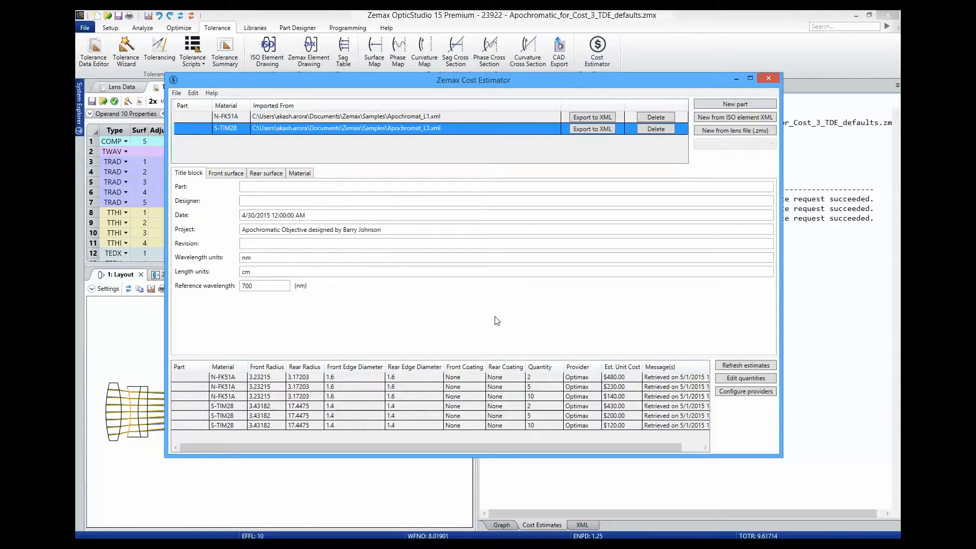
{"action": "key", "text": "alt+tab"}
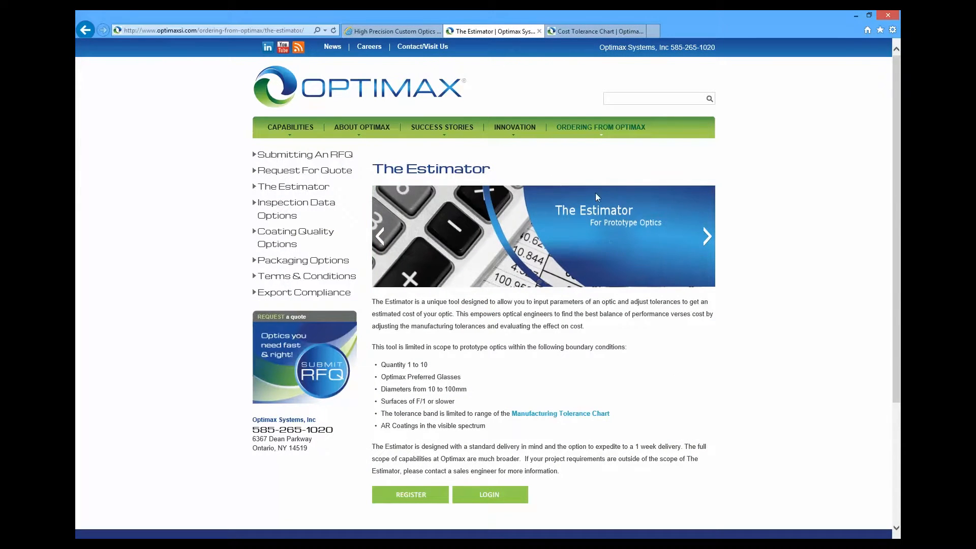
{"action": "mouse_move", "coordinate": [458, 376]}
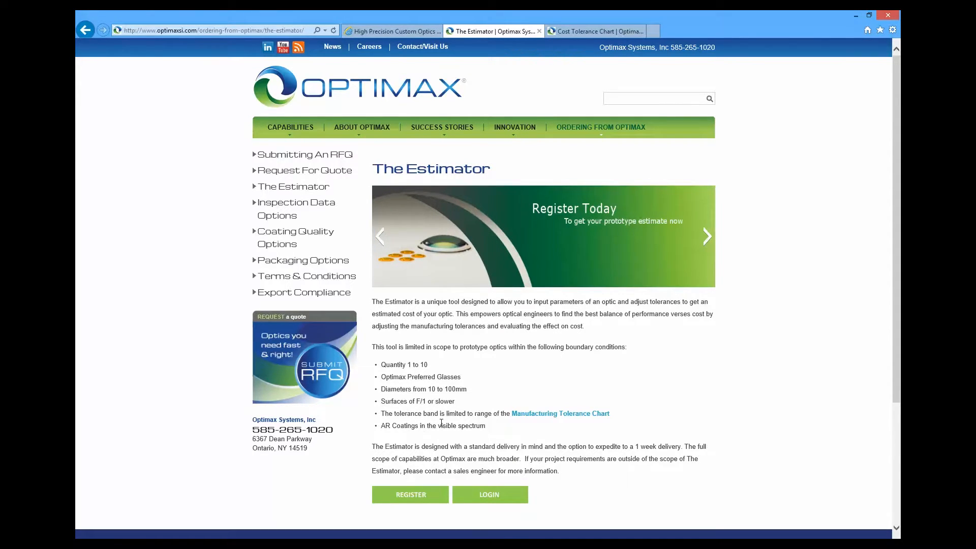
{"action": "mouse_move", "coordinate": [772, 215]}
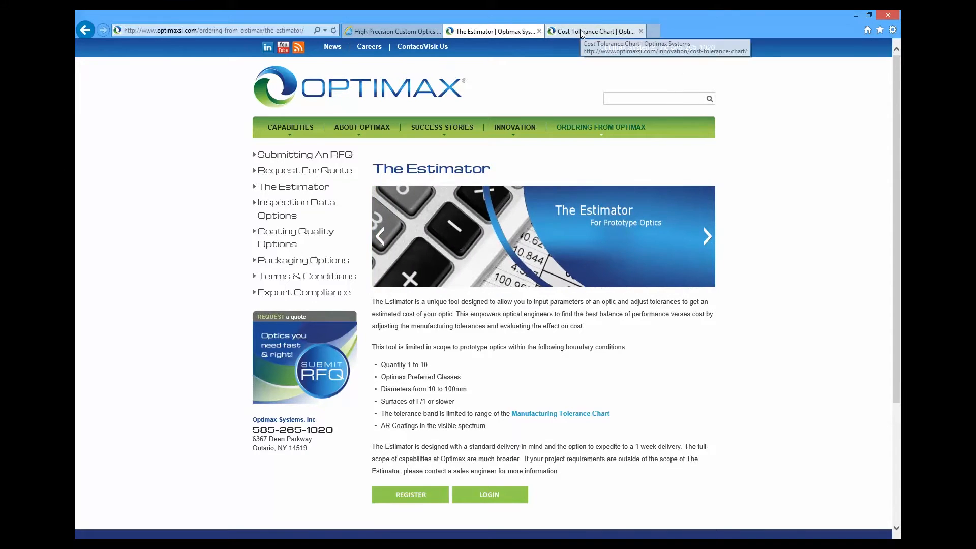
Bring up the Optimax Cost Tolerance Chart page.
{"action": "left_click", "coordinate": [591, 31]}
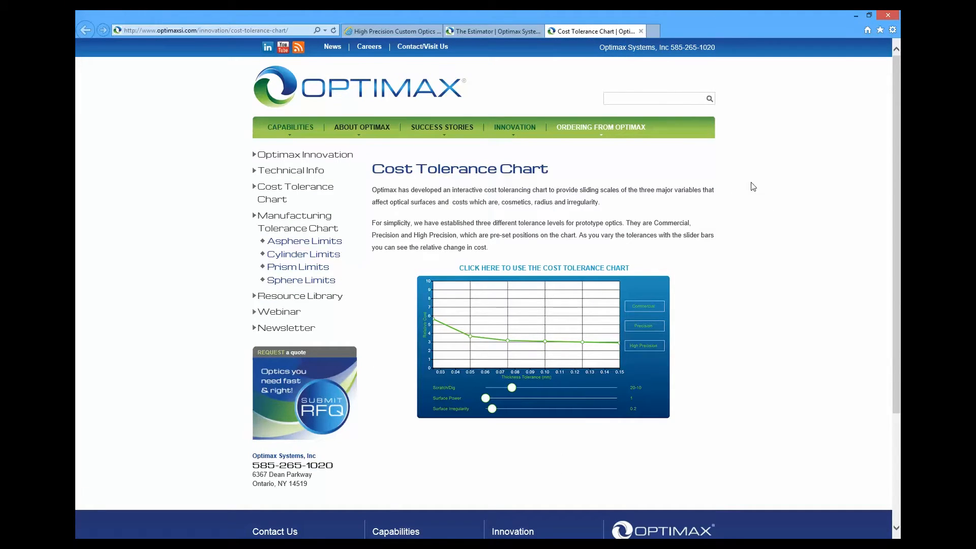
{"action": "mouse_move", "coordinate": [760, 189]}
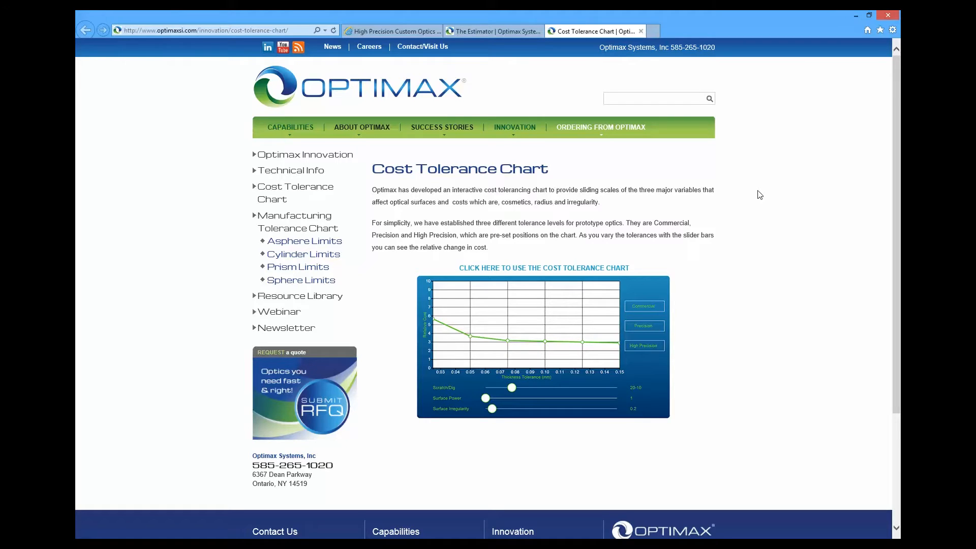
{"action": "mouse_move", "coordinate": [647, 246]}
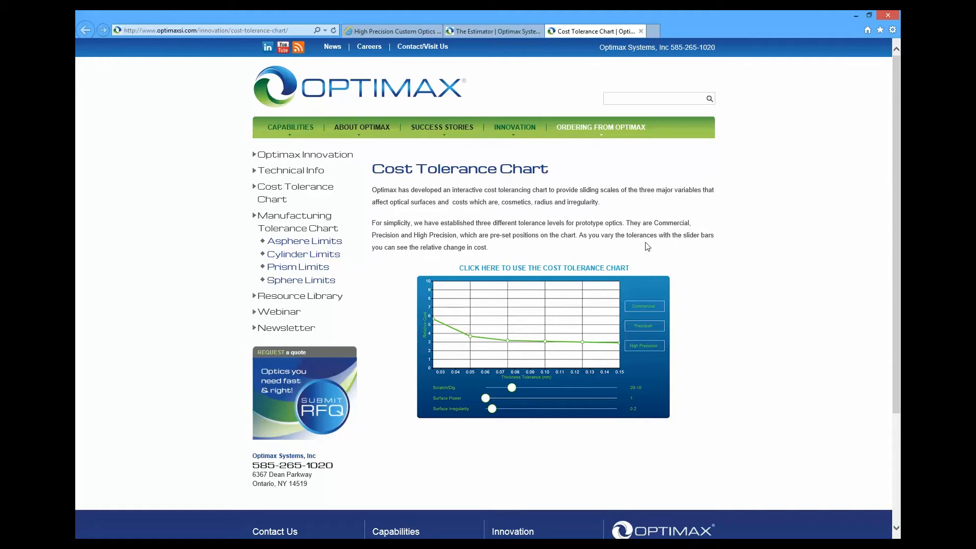